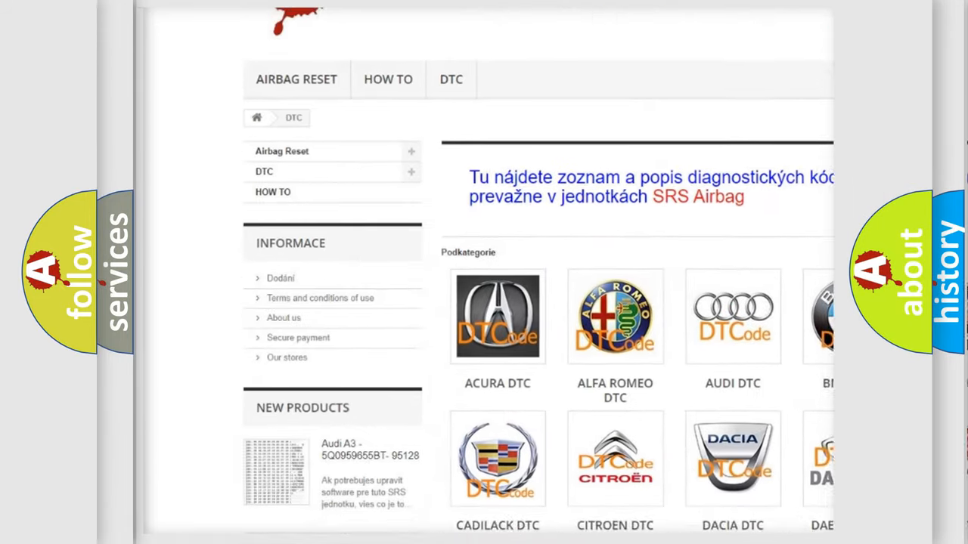
Step: Open the AUDI DTC category tile to list its diagnostic trouble code subcategories
{"action": "scroll", "scroll_direction": "down", "scroll_amount": 3}
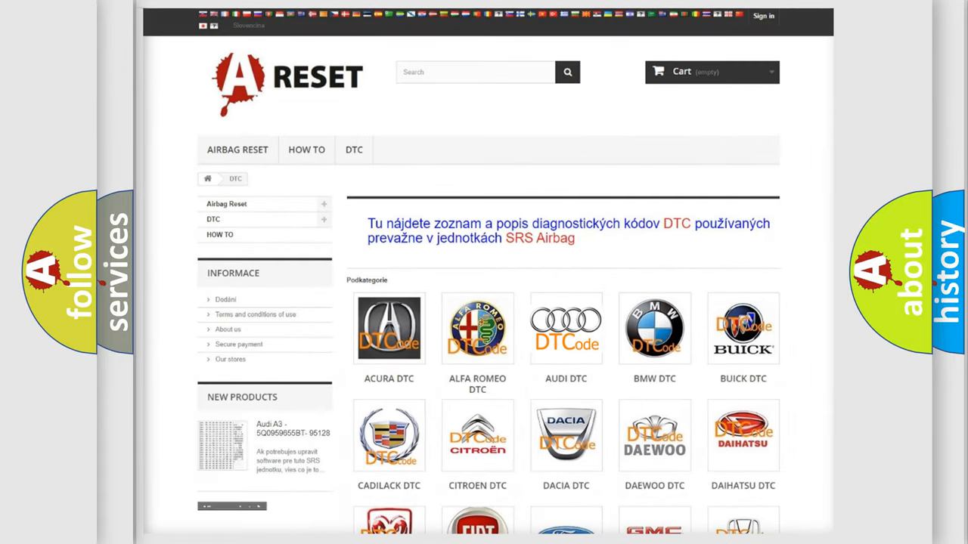
{"action": "left_click", "coordinate": [565, 328]}
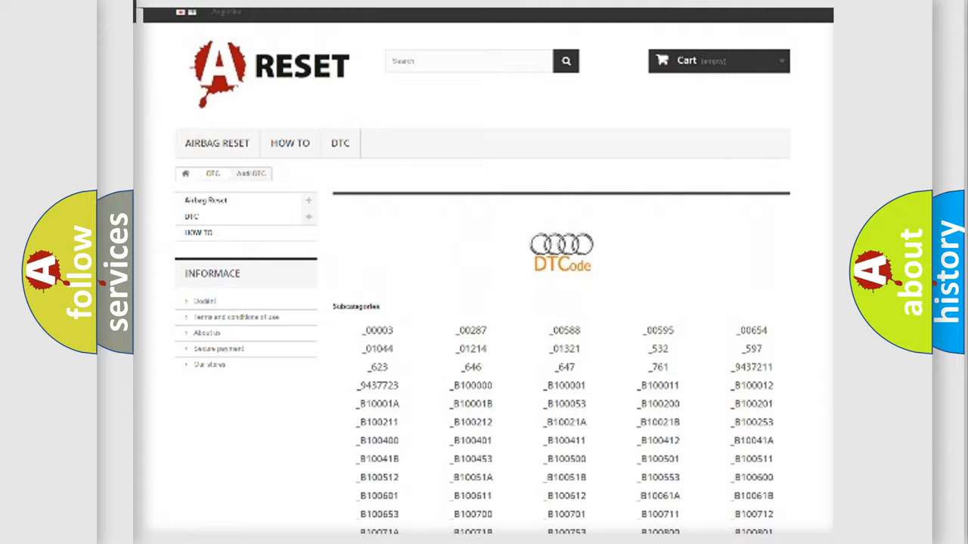